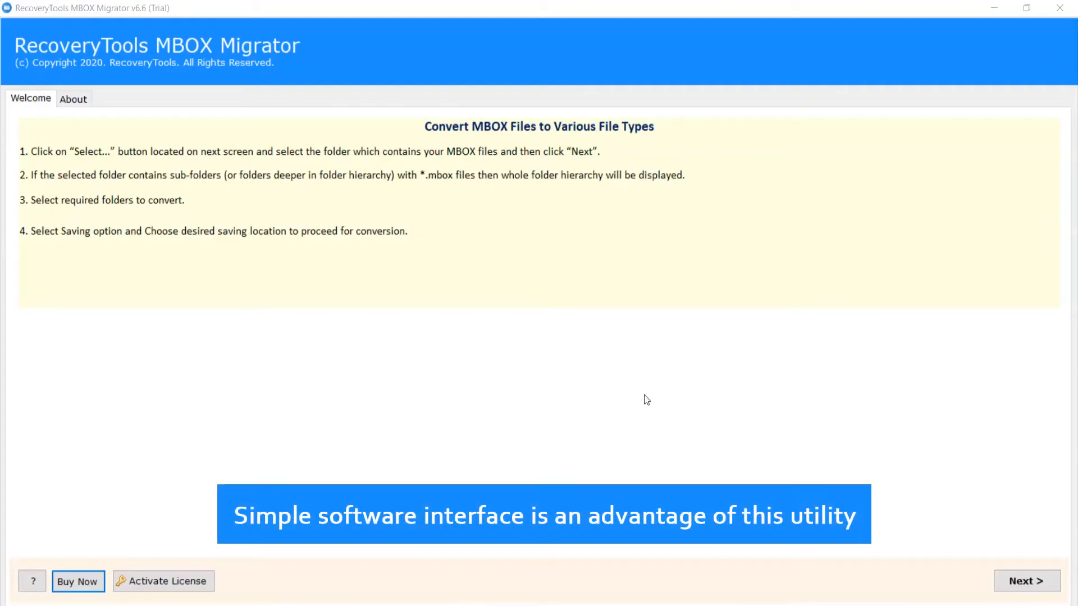
mouse_move(841, 463)
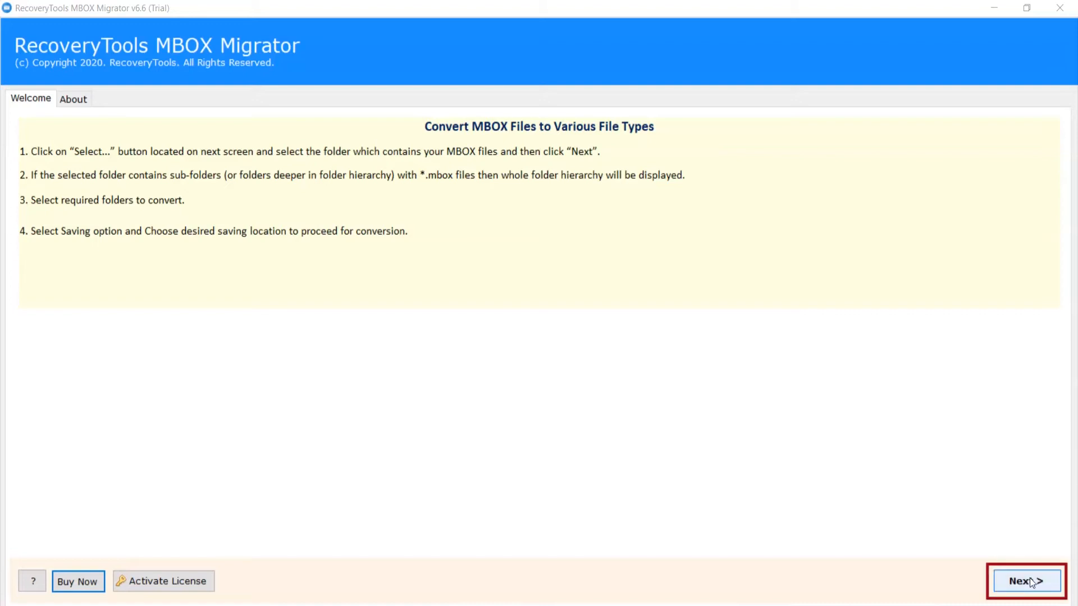
- Advance past the welcome page to the MBOX file-selection step
left_click(1026, 581)
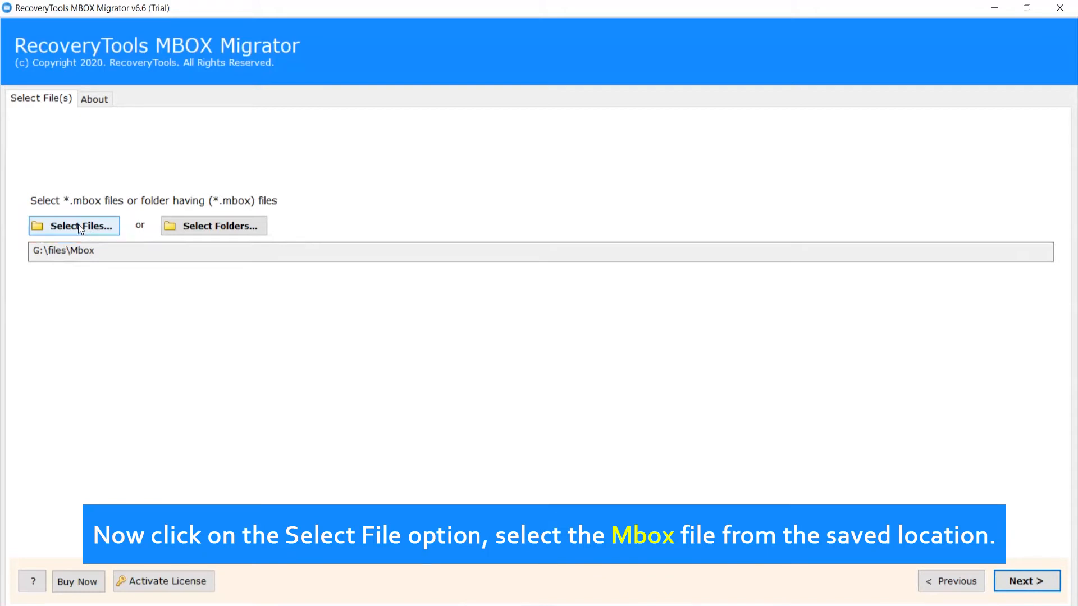
- Browse the mailbox and important MBOX files, then load the G:\files\Data\Mbox folder as source
left_click(74, 225)
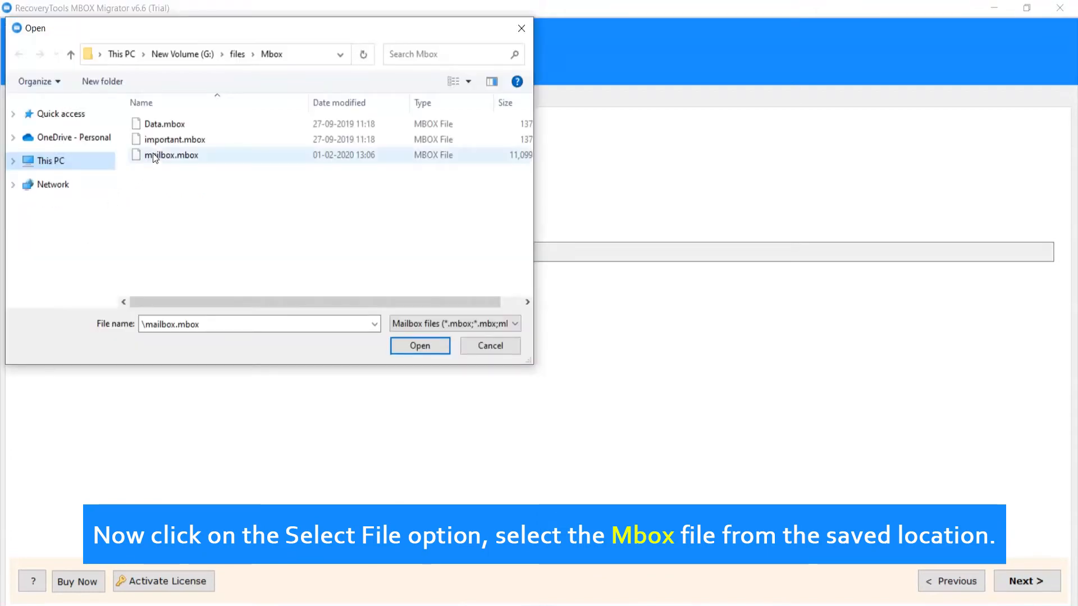
left_click(174, 139)
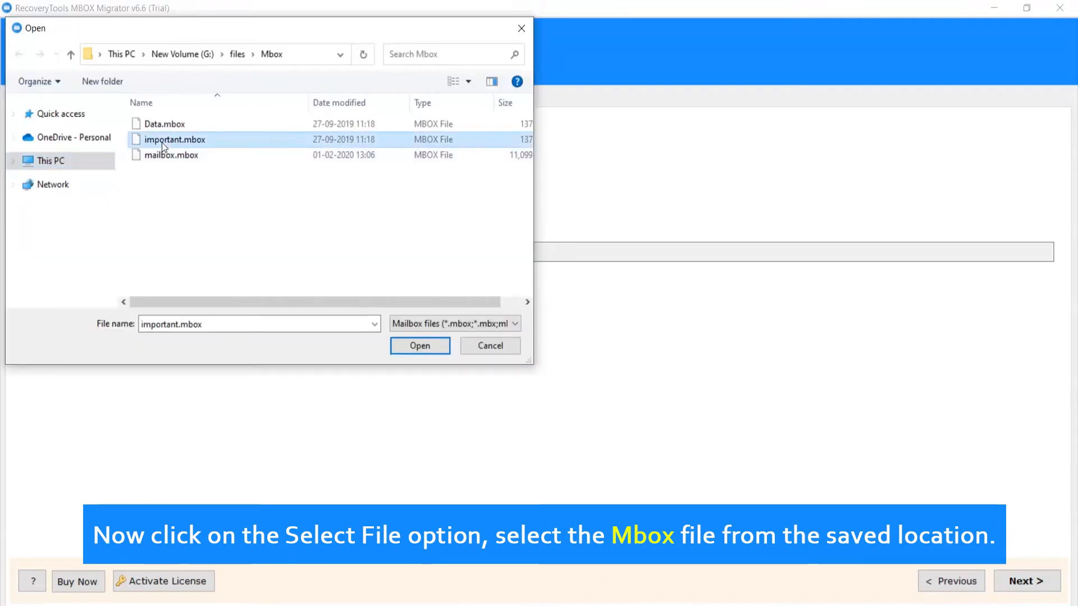
left_click(419, 346)
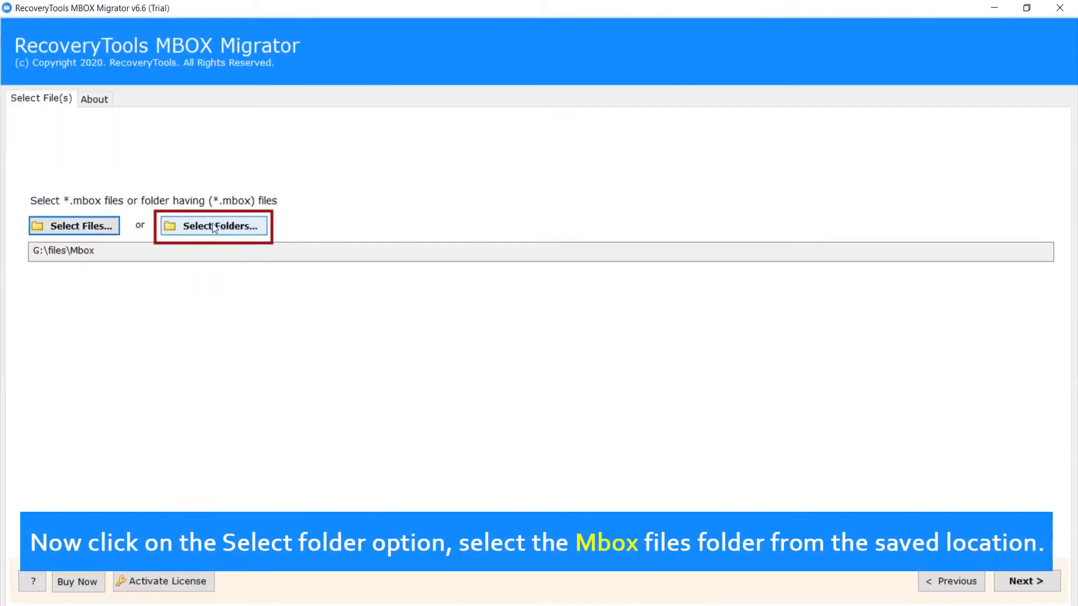
left_click(220, 227)
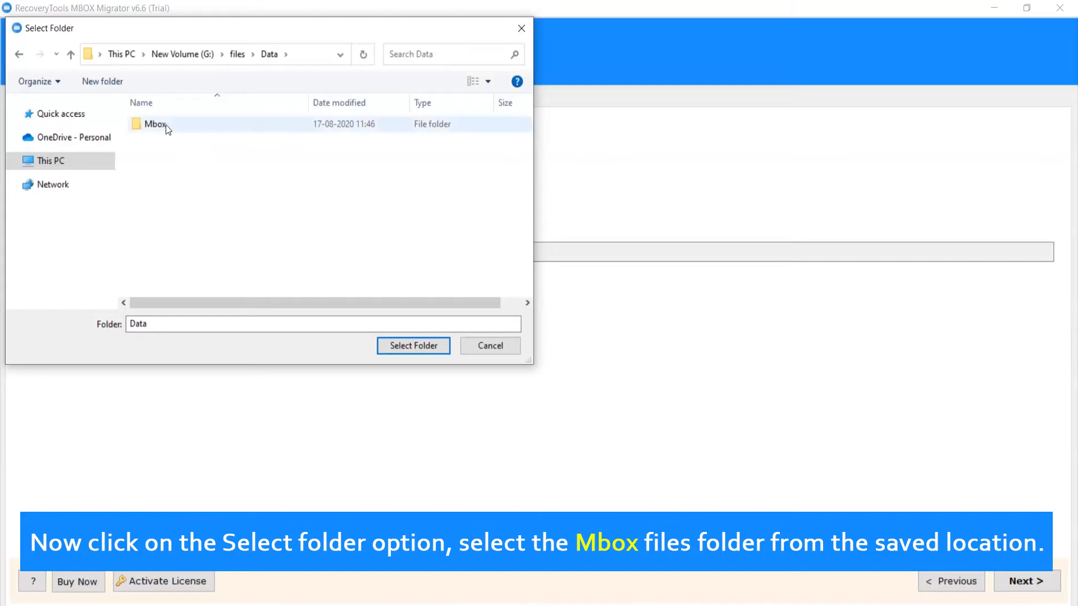
left_click(154, 124)
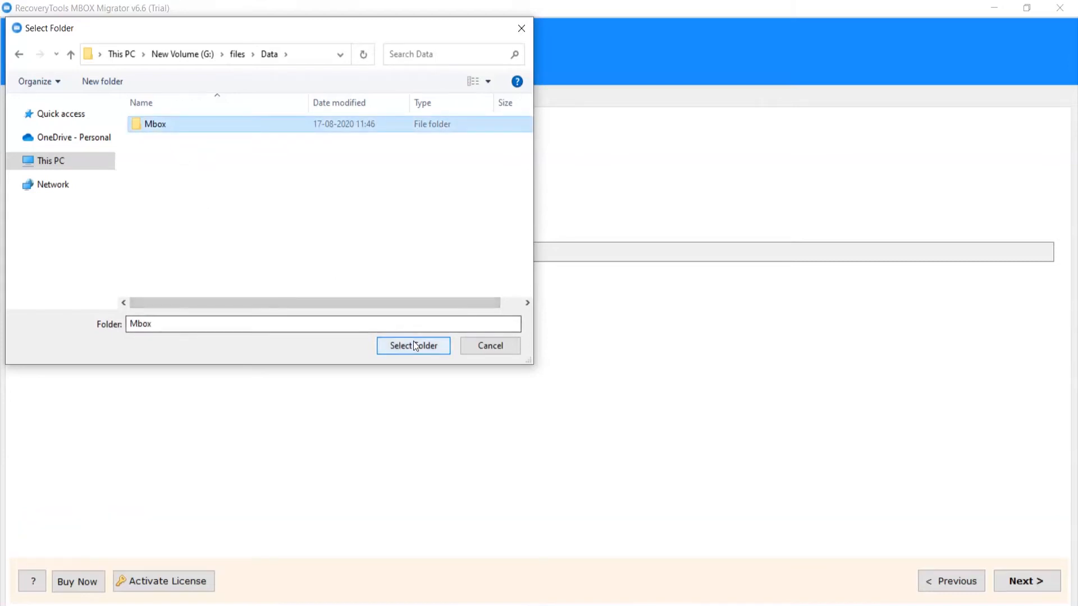
left_click(413, 346)
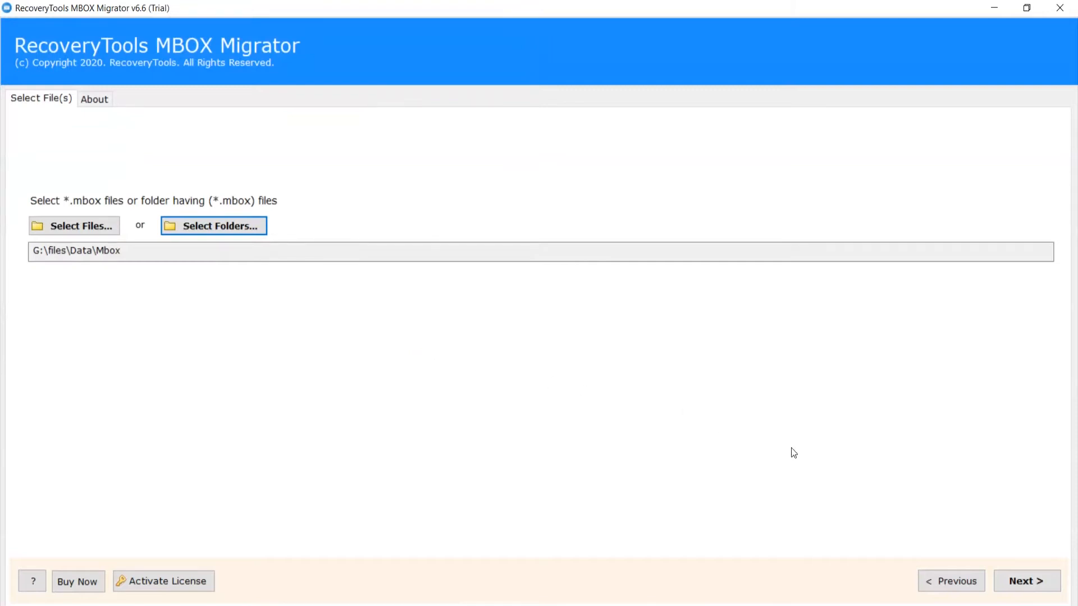
left_click(1026, 581)
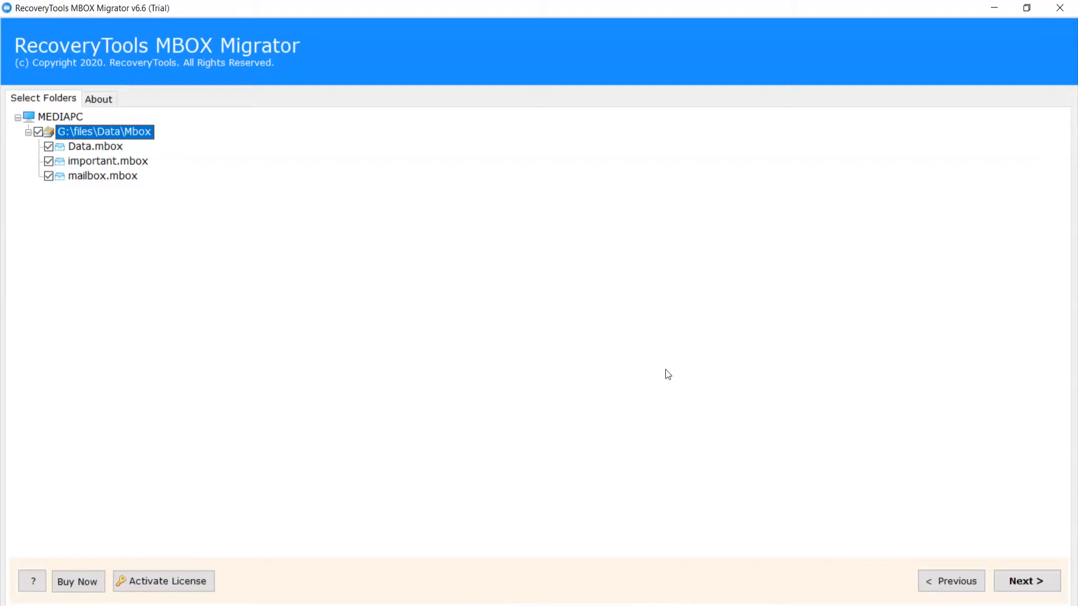
- Keep Data, important and mailbox all checked and continue to saving options
left_click(1025, 581)
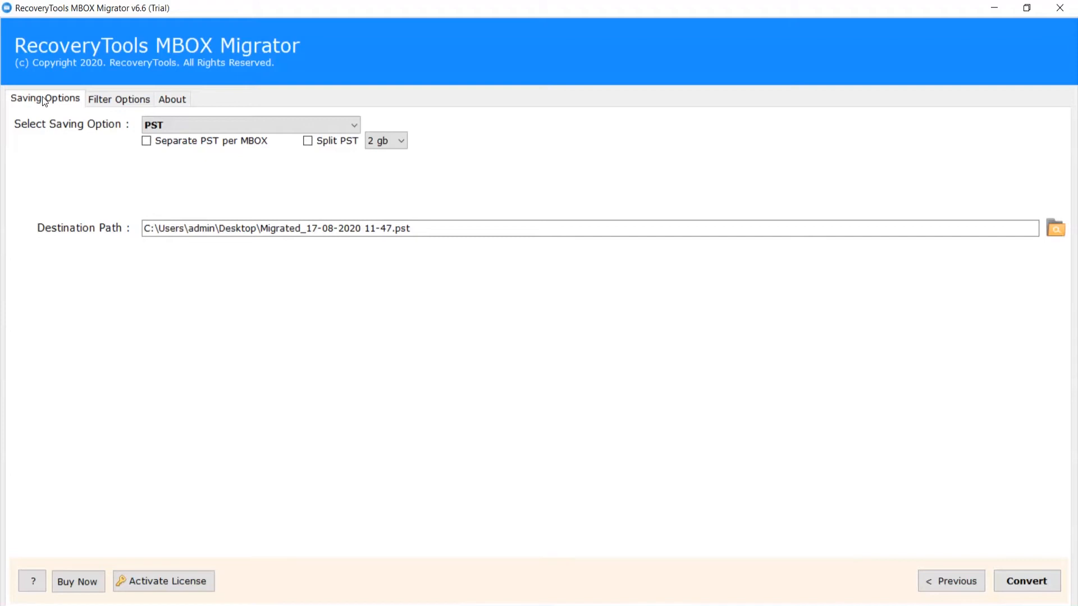
left_click(118, 99)
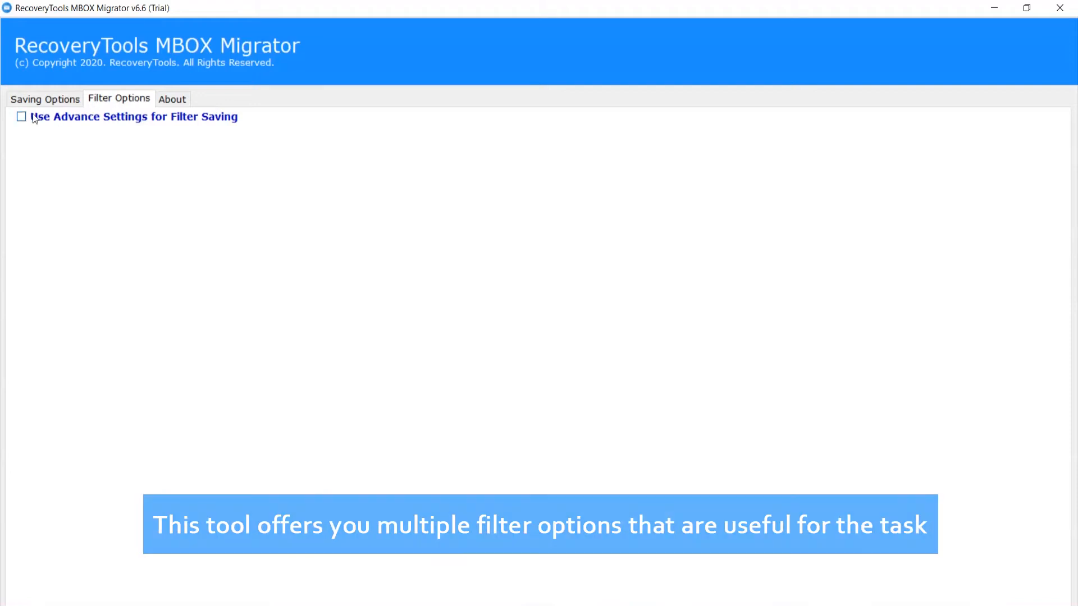
left_click(21, 117)
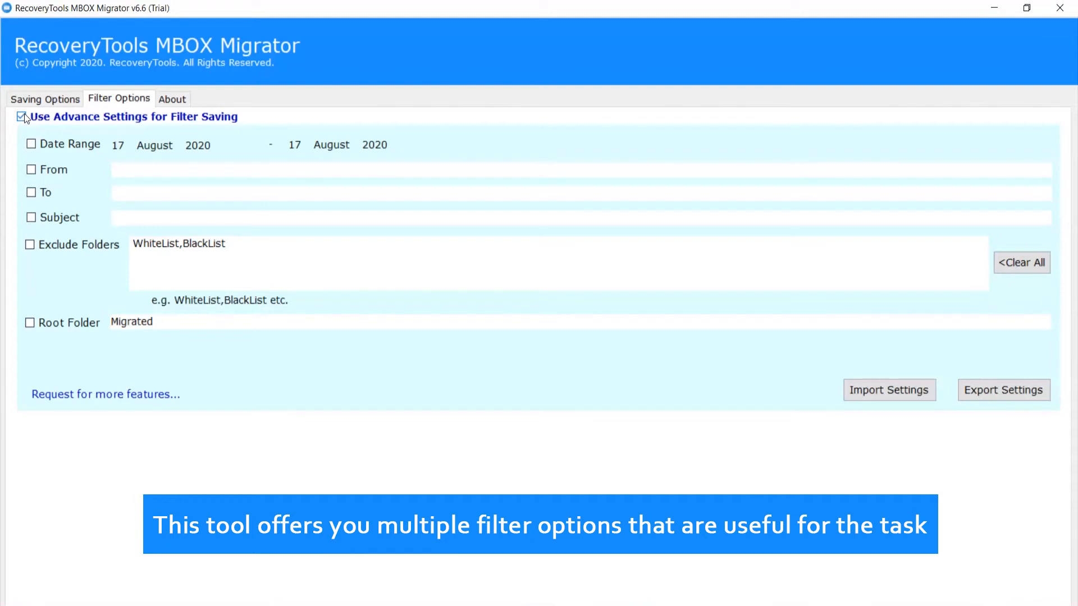
left_click(22, 117)
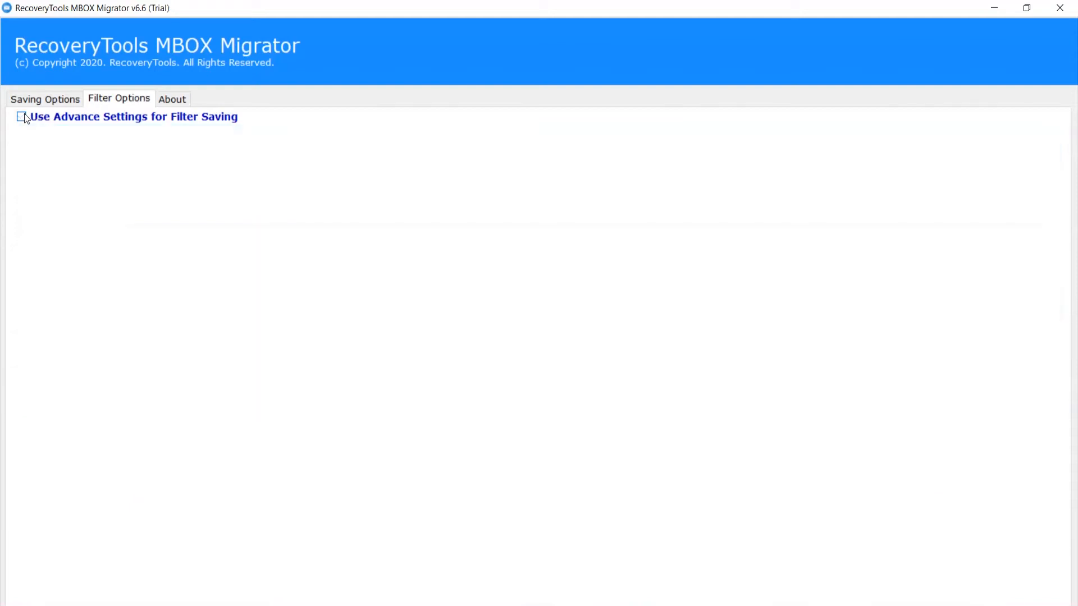
left_click(45, 98)
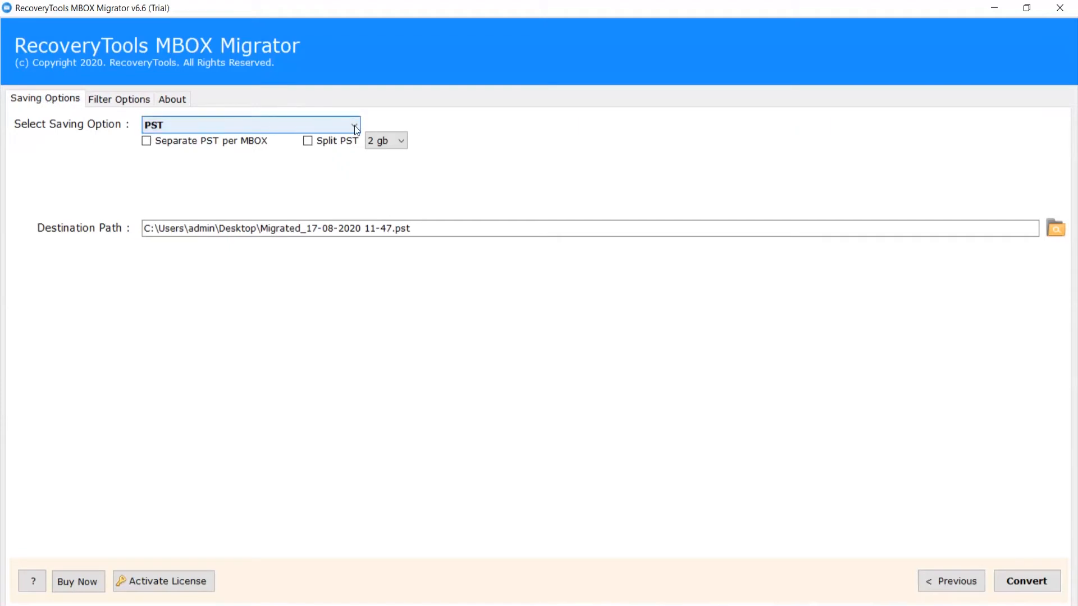
- Pick Outlook for Mac (OLM) from the Select Saving Option dropdown
left_click(353, 124)
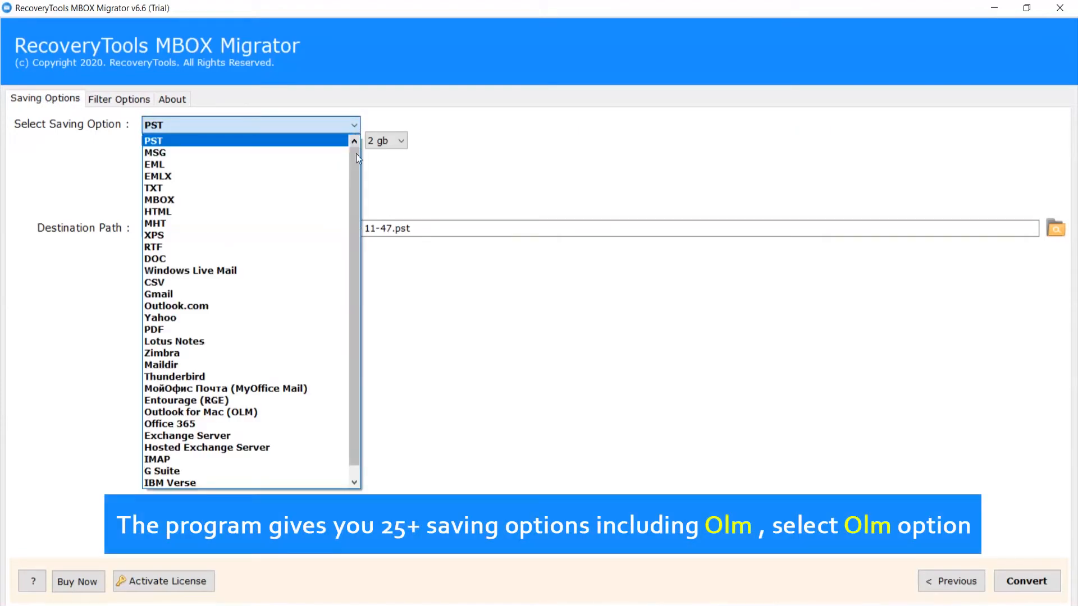
scroll("down", 3)
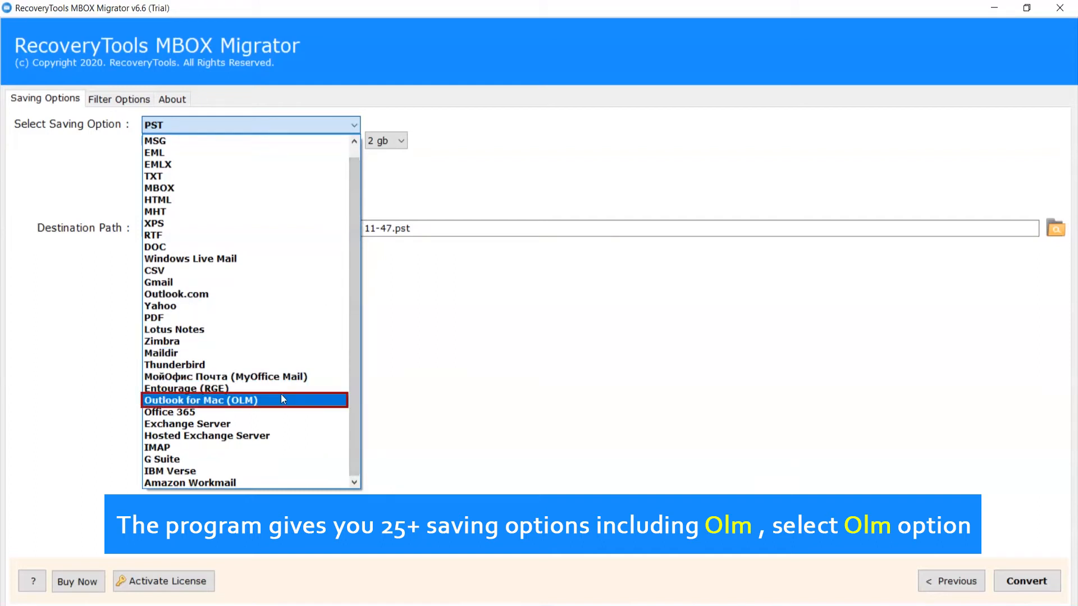
left_click(199, 399)
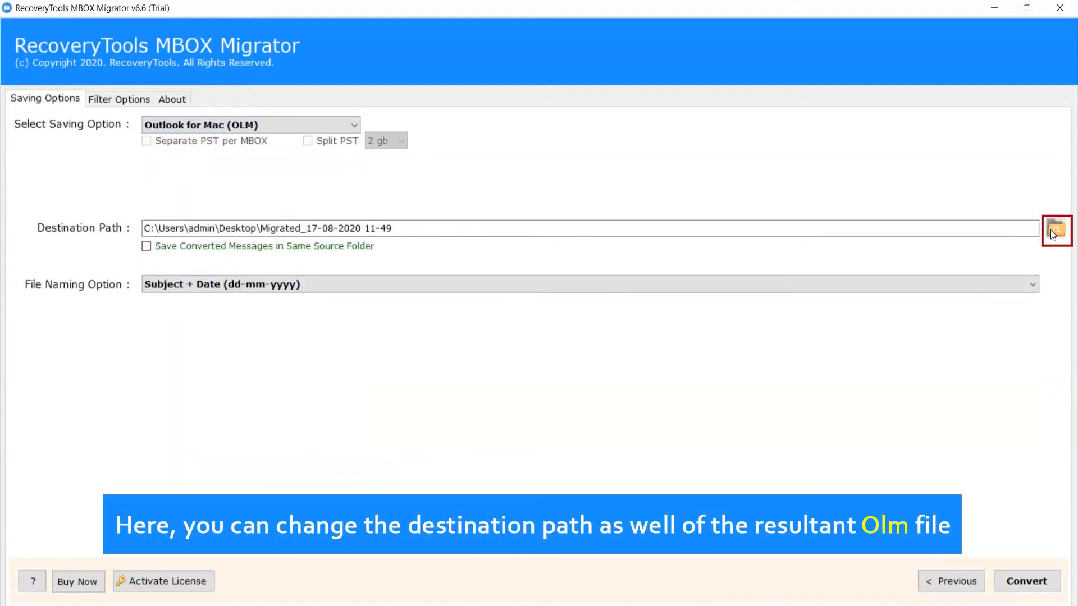
- Set the destination to the C:\Output folder, keeping Subject + Date (dd-mm-yyyy) naming
left_click(1055, 229)
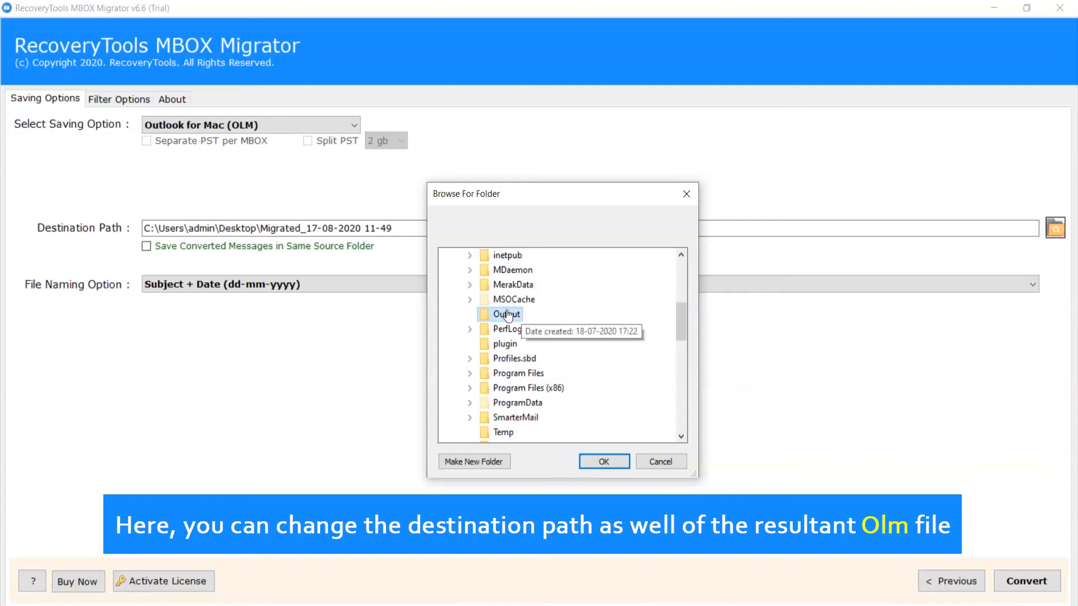
left_click(603, 461)
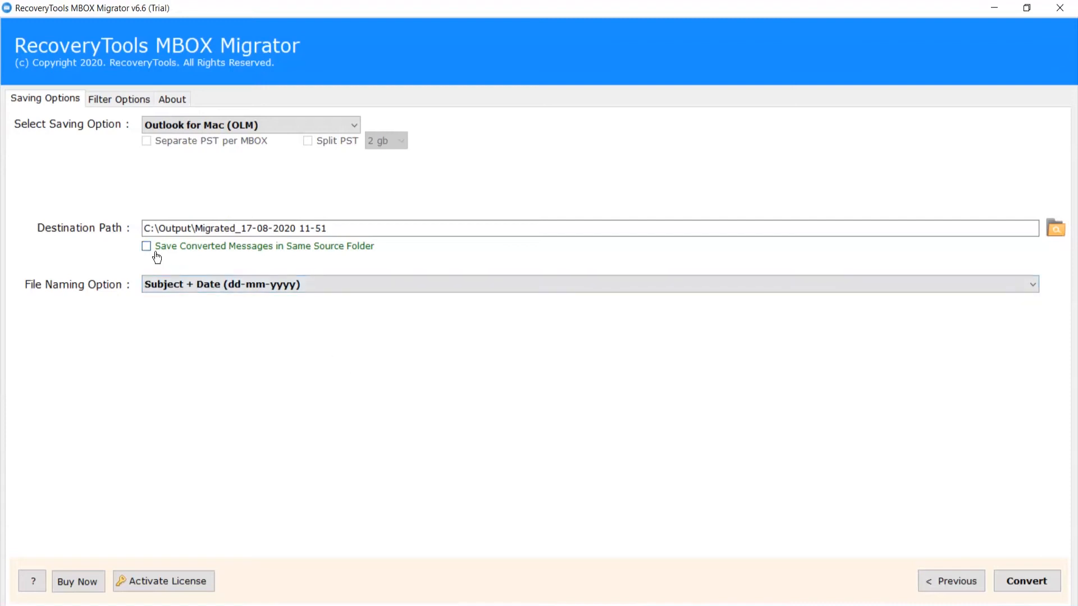
left_click(147, 245)
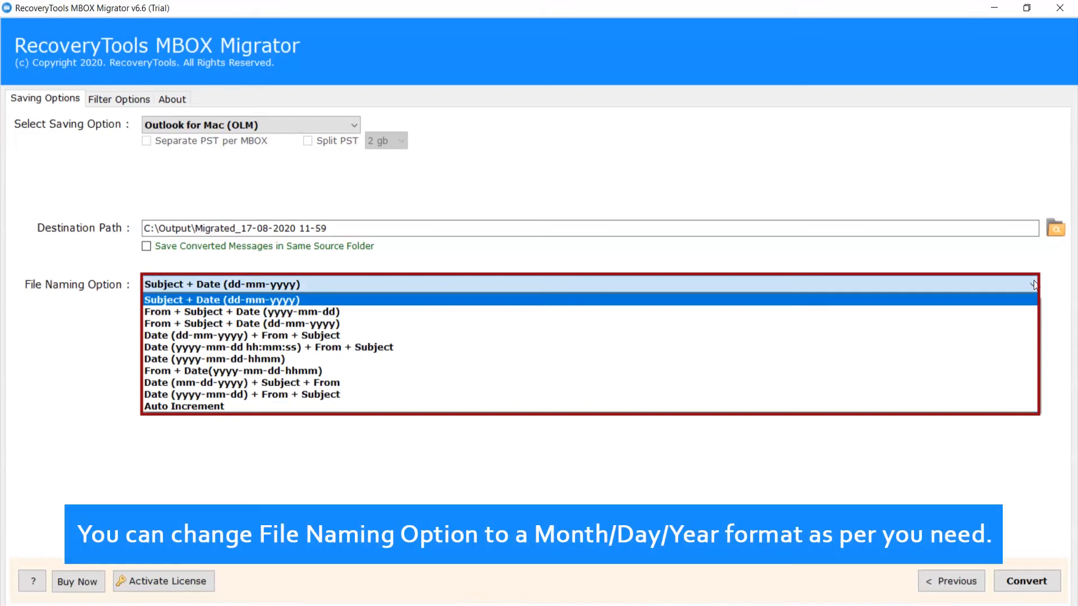
mouse_move(1002, 288)
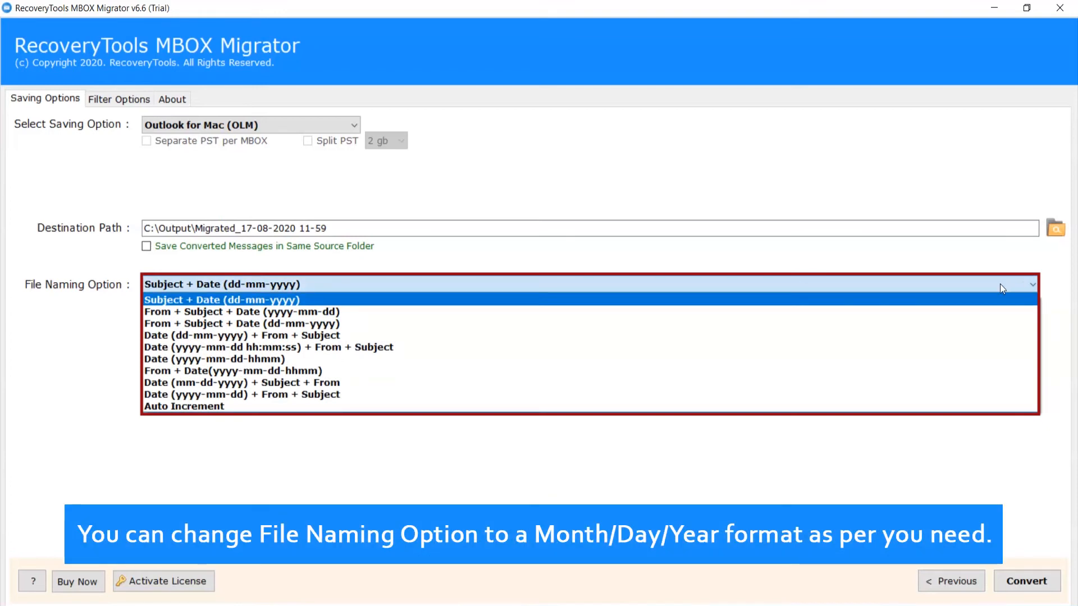
left_click(221, 299)
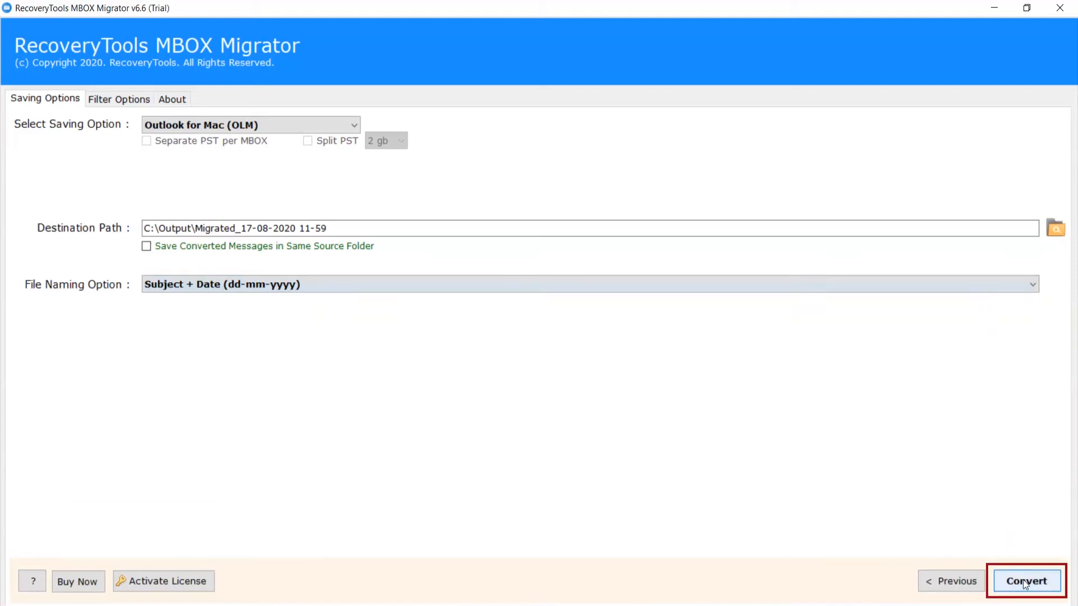
- Run the MBOX-to-OLM conversion and dismiss the success and trial-edition notices
left_click(1025, 581)
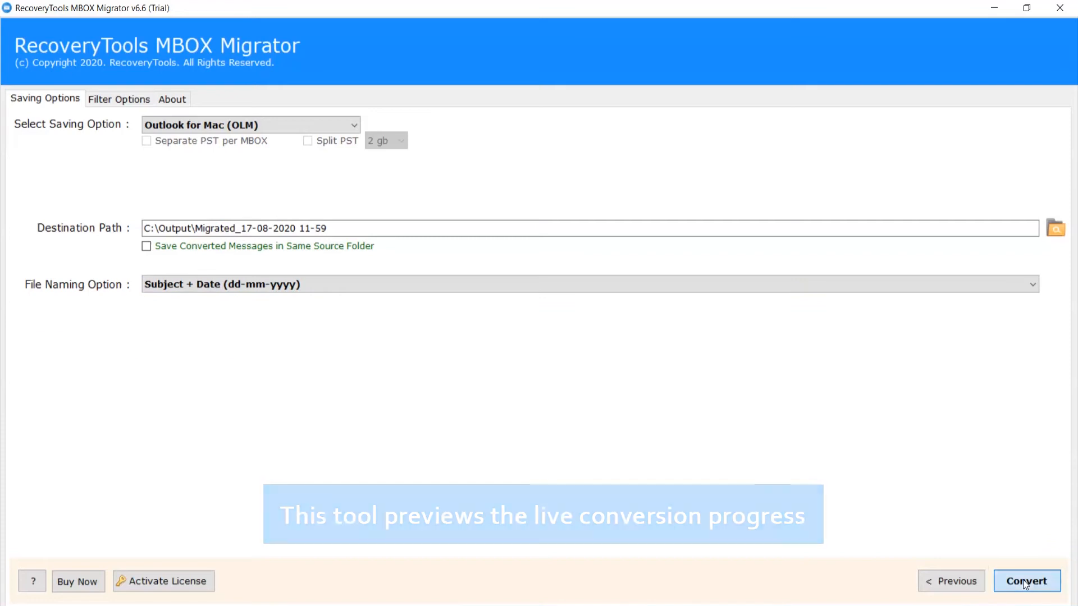
left_click(1026, 581)
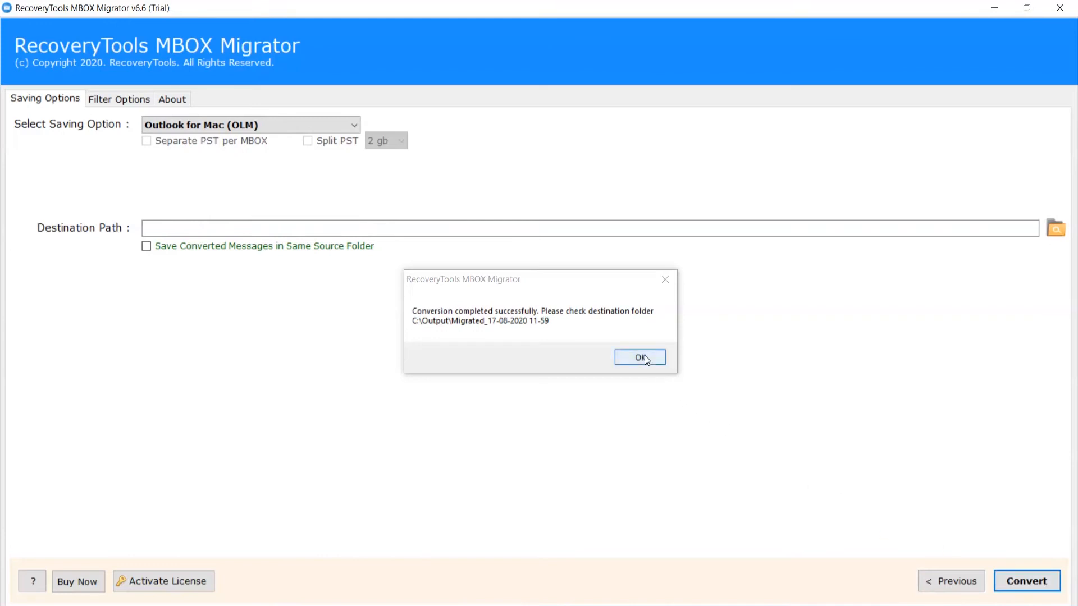
left_click(639, 357)
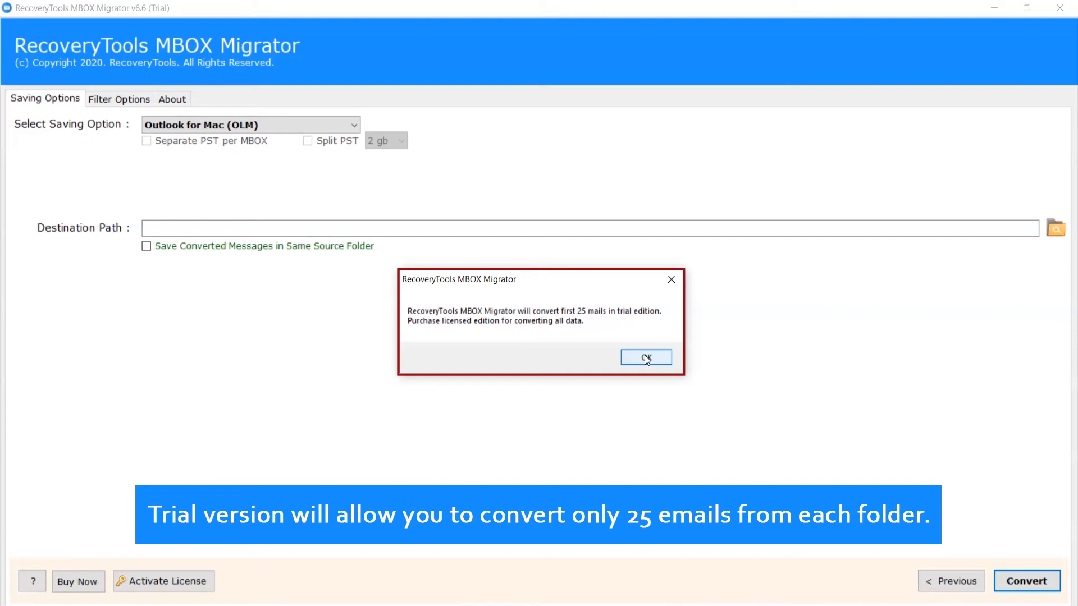
mouse_move(127, 558)
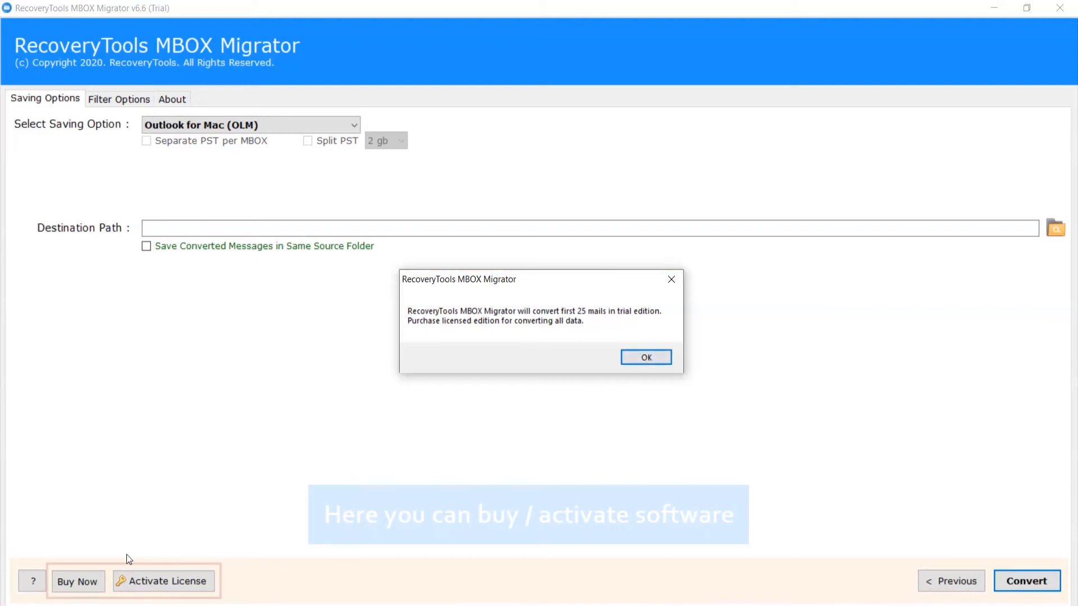
mouse_move(163, 581)
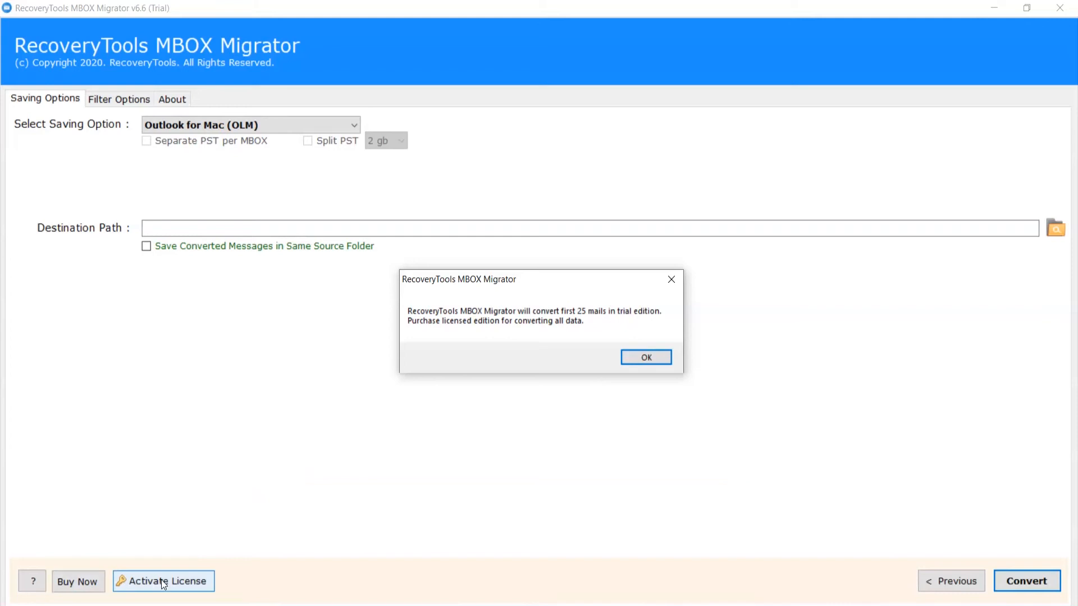
mouse_move(627, 370)
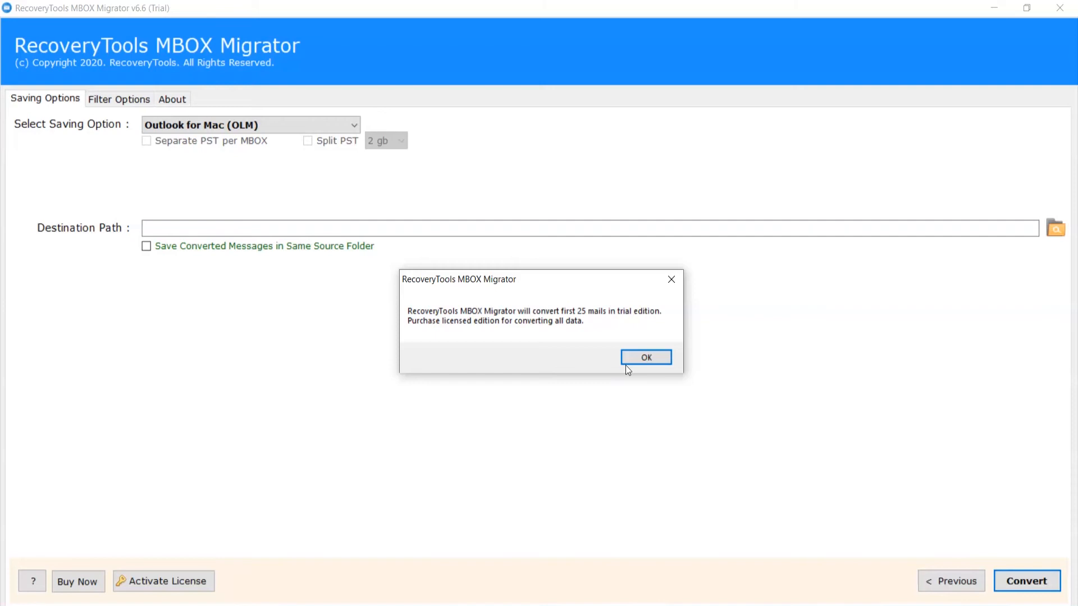
left_click(645, 357)
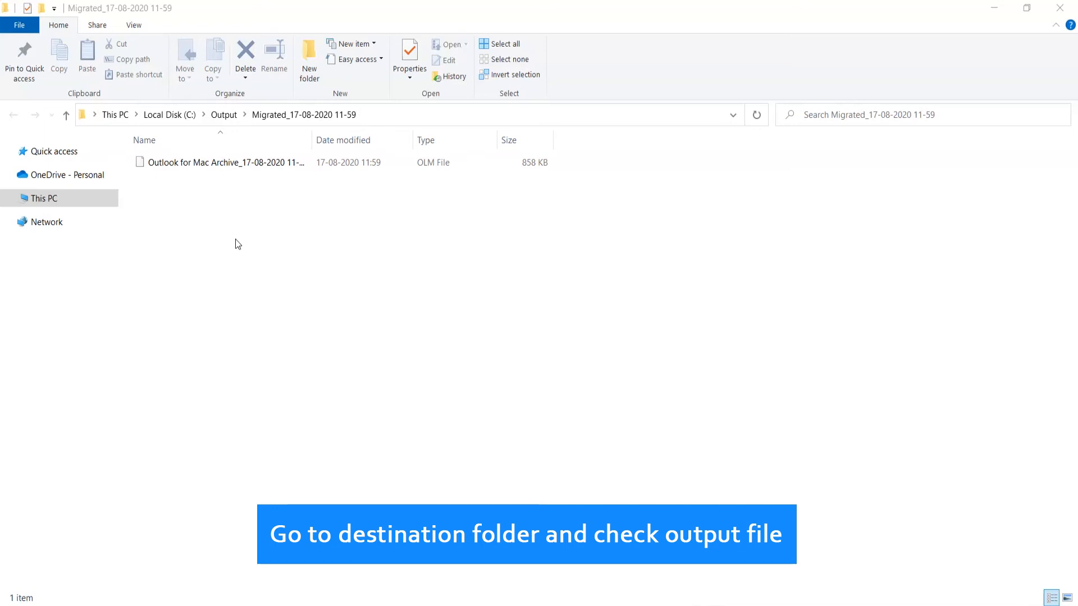
left_click(224, 162)
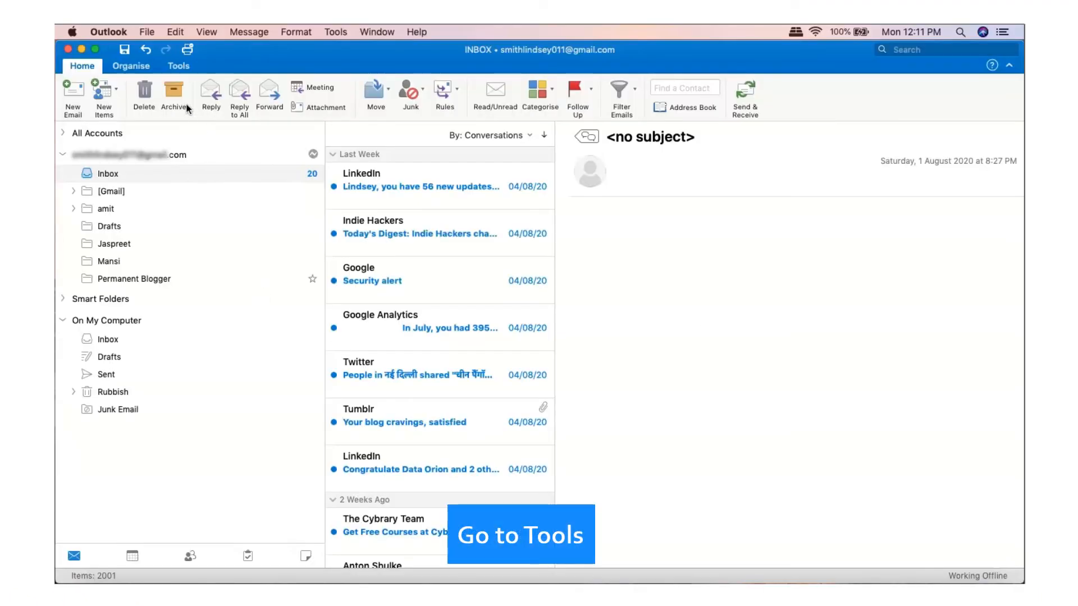
- Import the converted Outlook for Mac archive (.olm) through Tools > Import
left_click(178, 67)
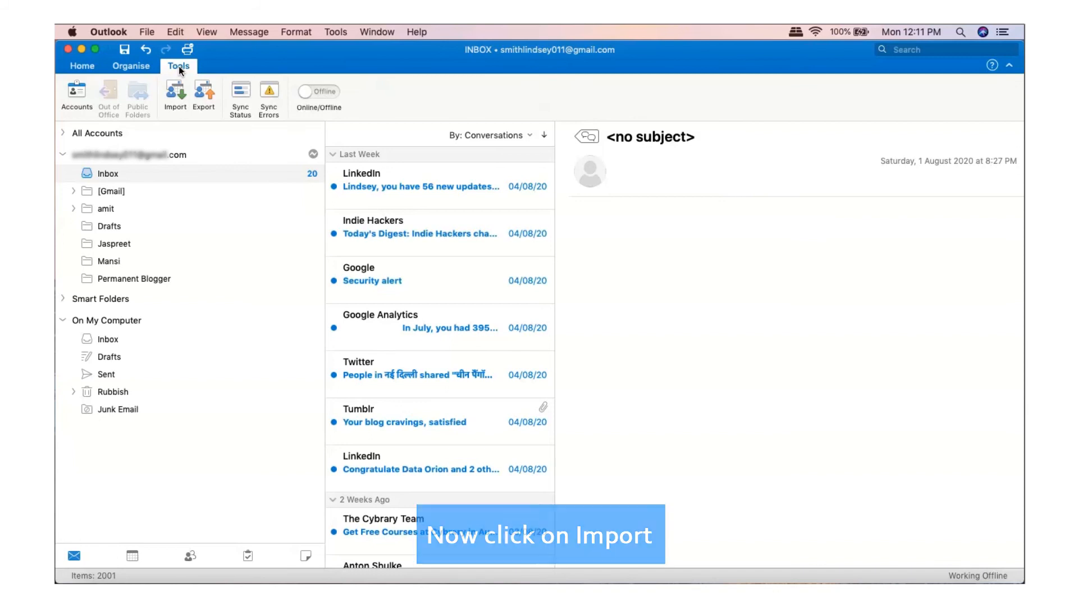
left_click(174, 96)
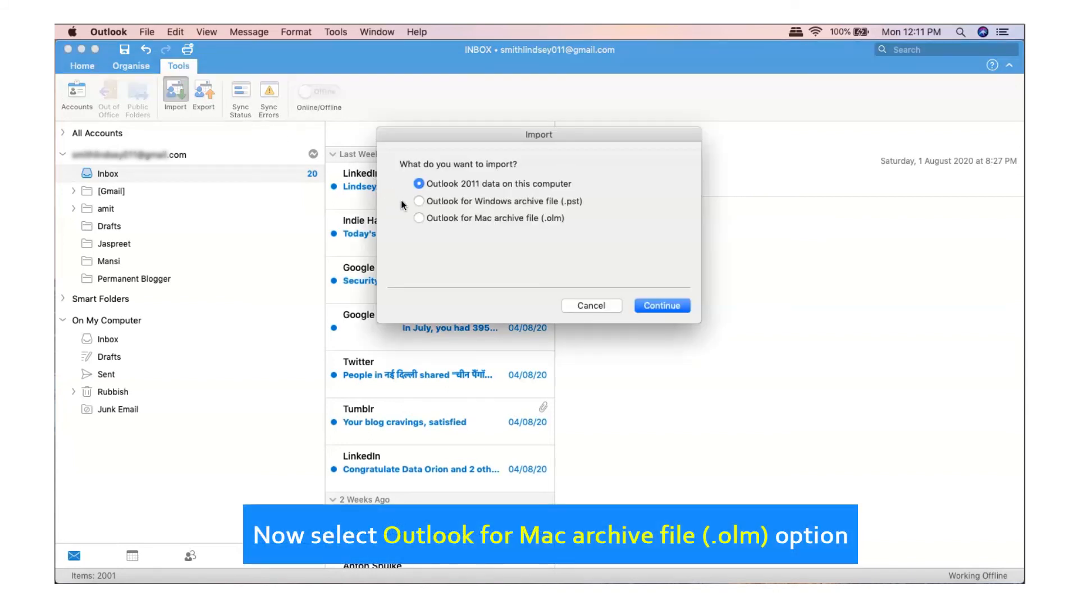
left_click(418, 218)
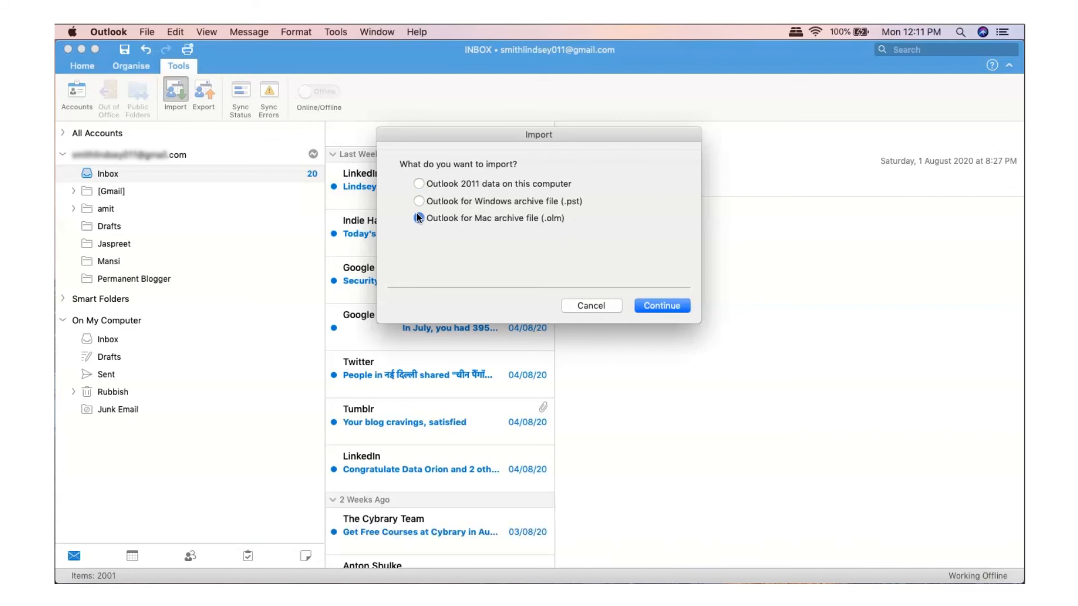
left_click(419, 218)
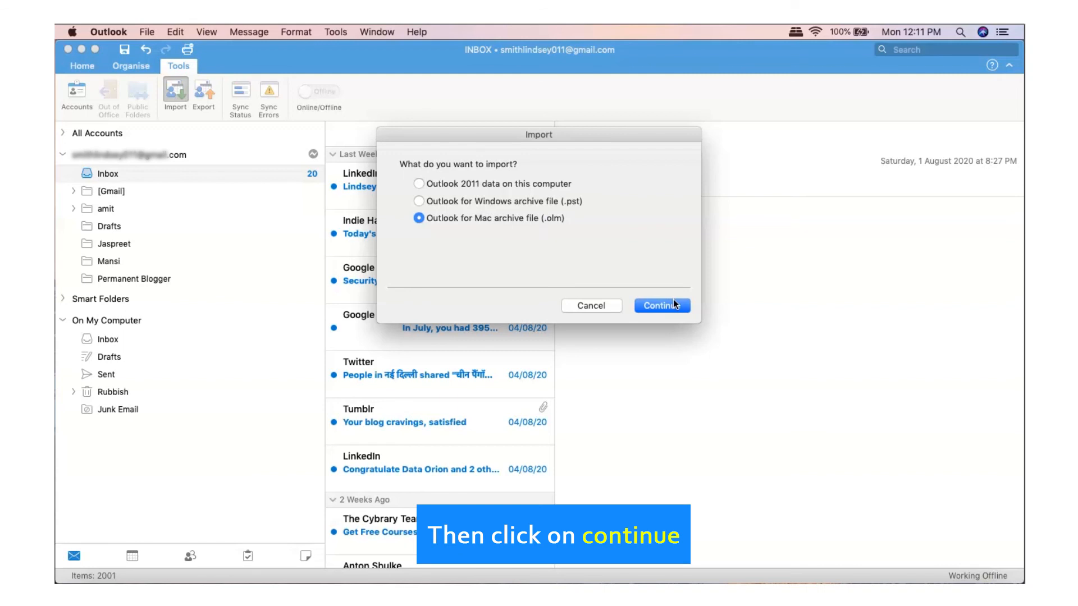
left_click(661, 306)
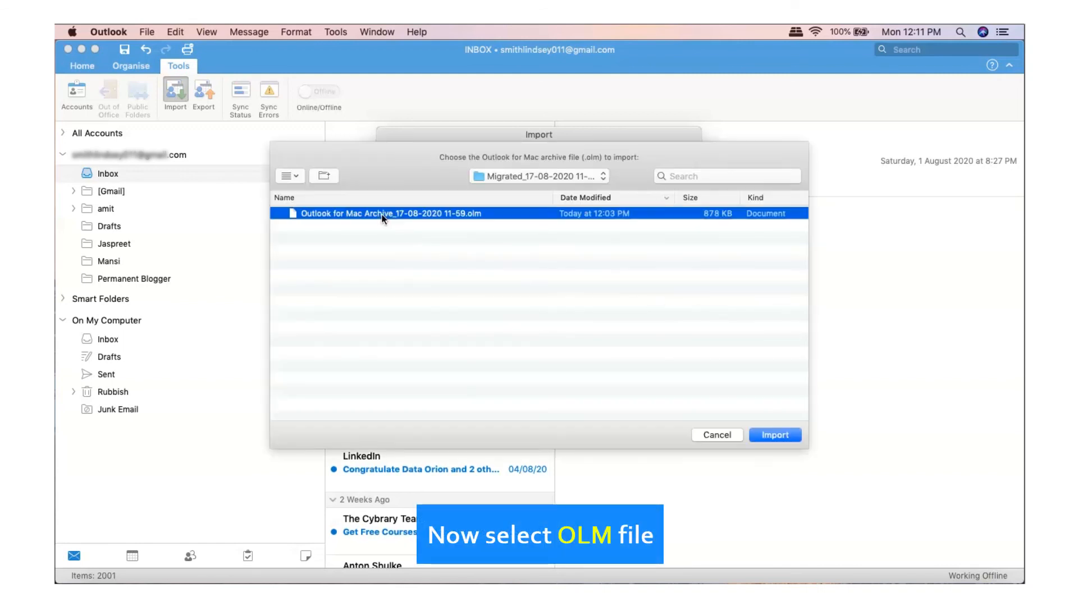
mouse_move(422, 238)
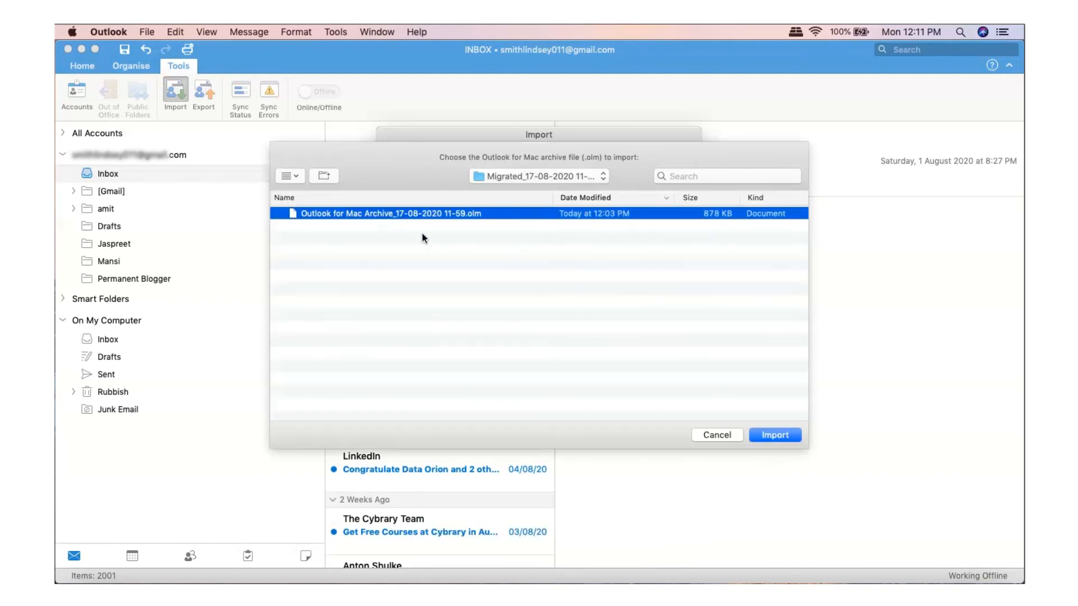
left_click(774, 435)
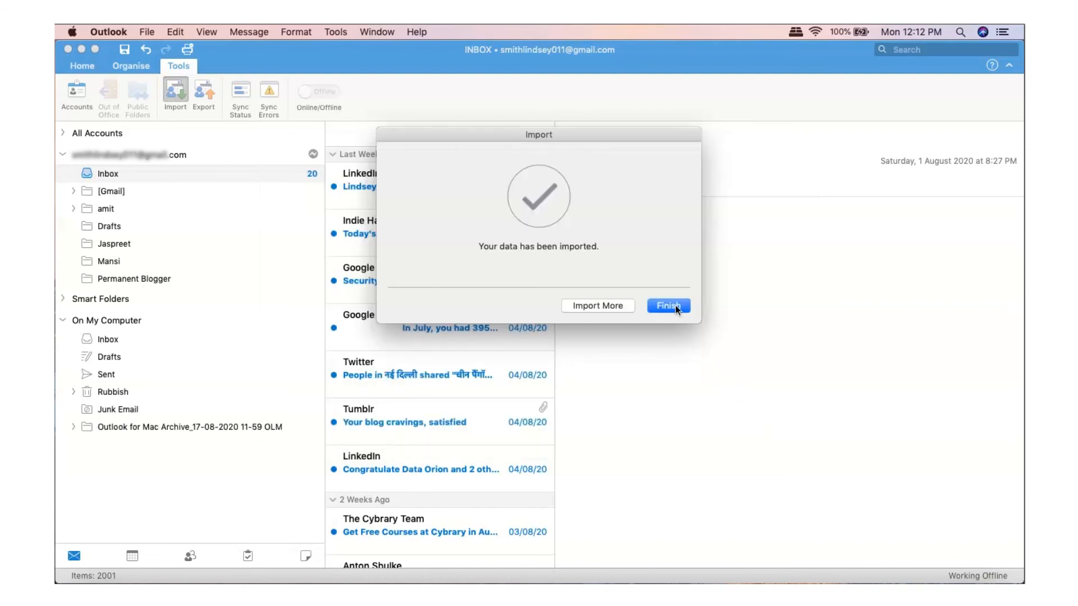
left_click(667, 305)
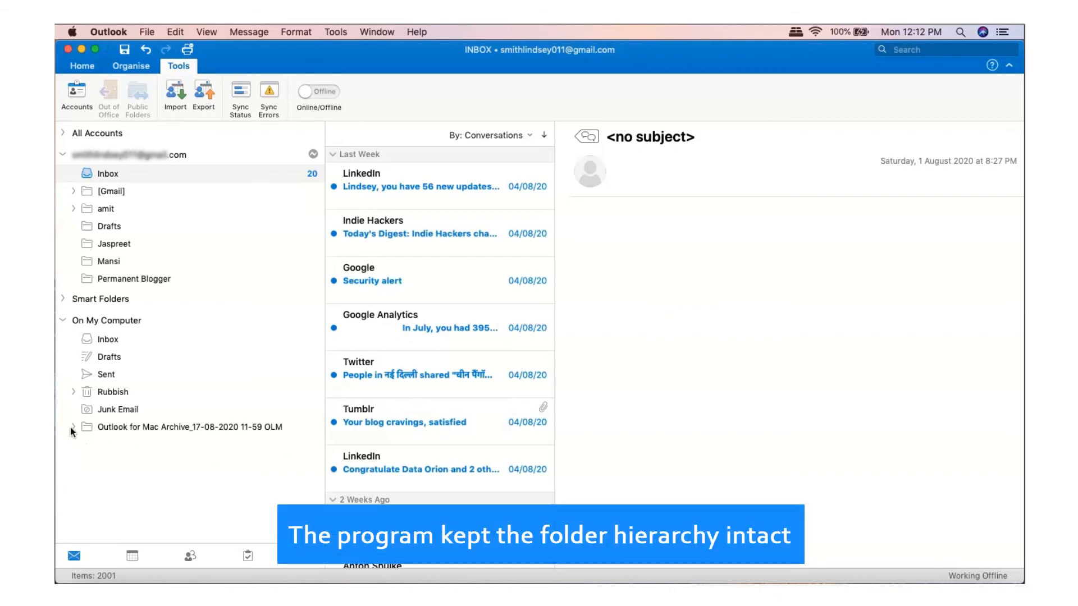
- Expand the archive and its On My Computer folder, then view the important folder's emails
left_click(73, 427)
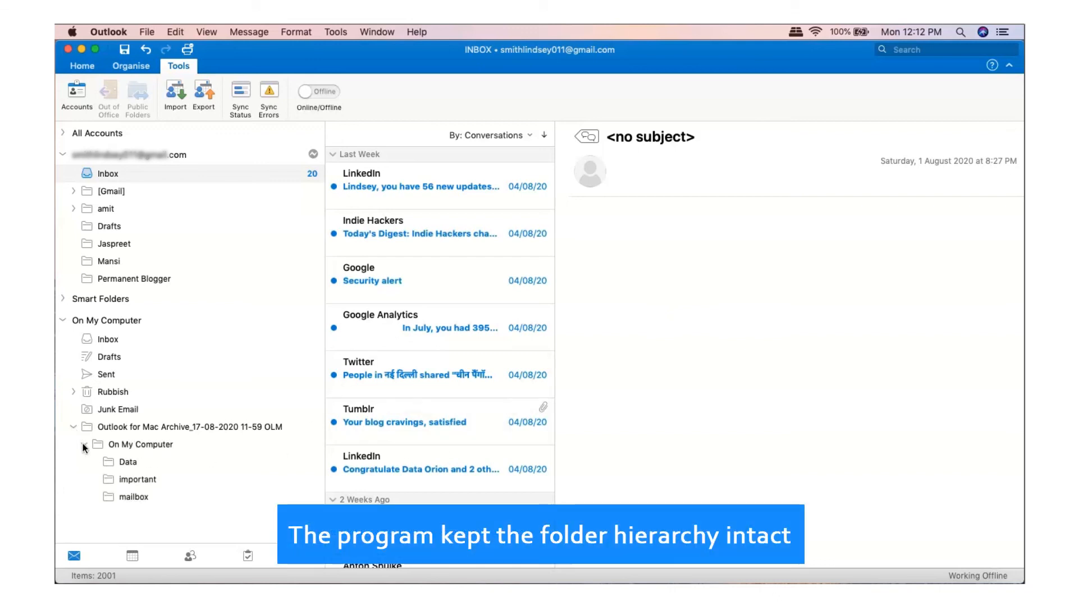
left_click(84, 444)
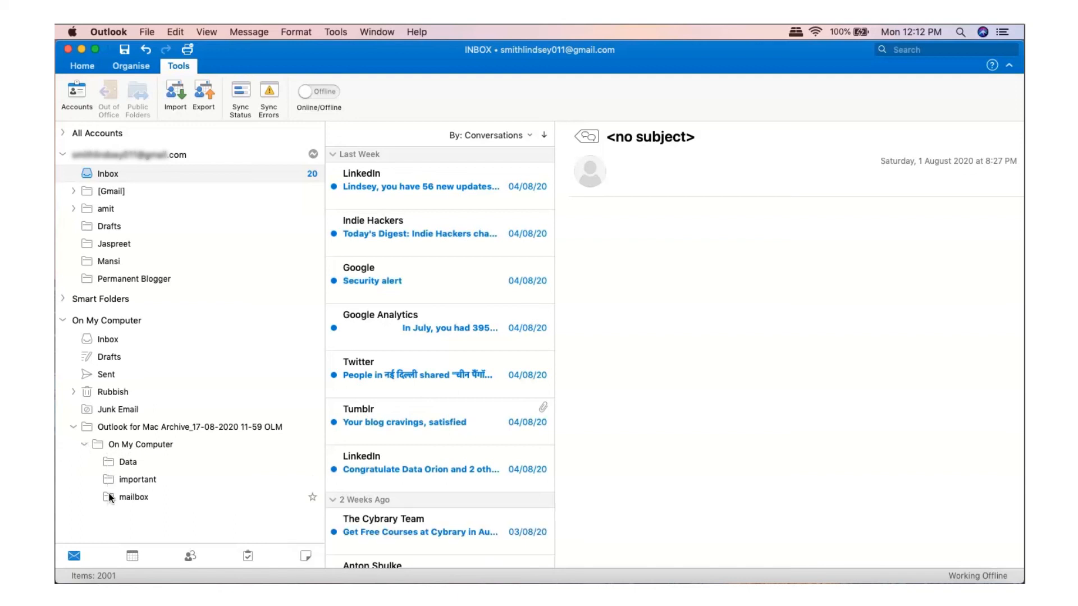
left_click(137, 478)
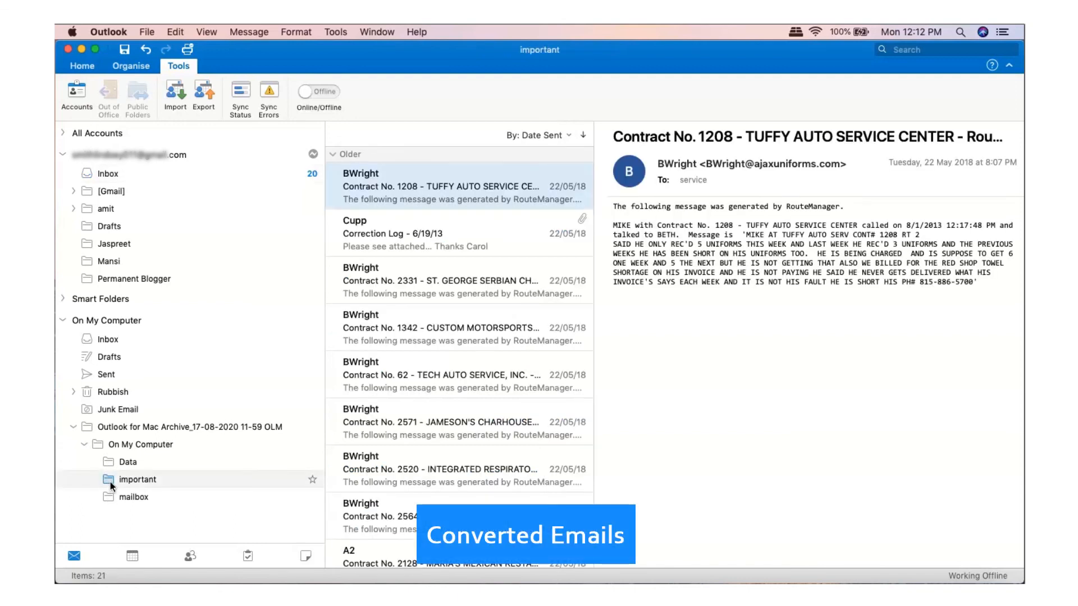